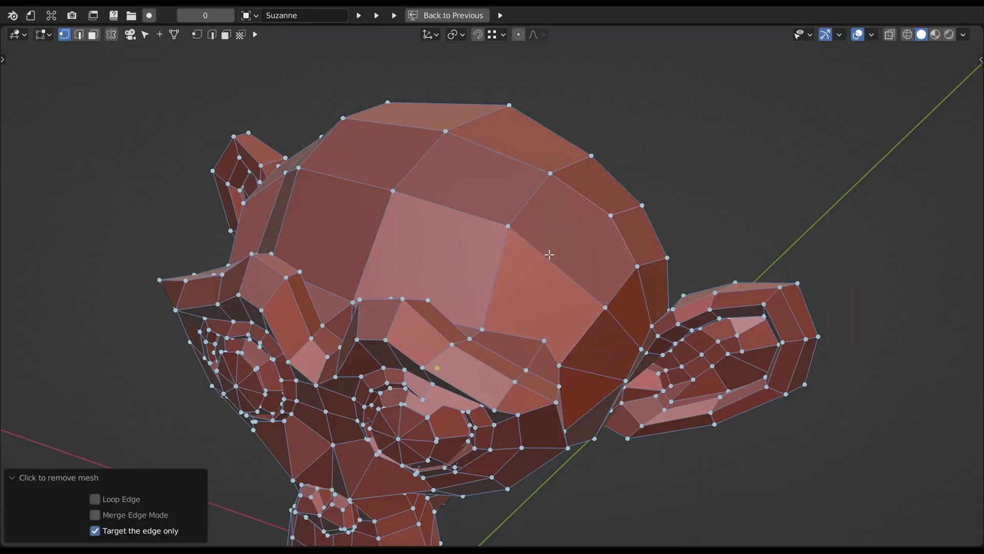
mouse_move(417, 217)
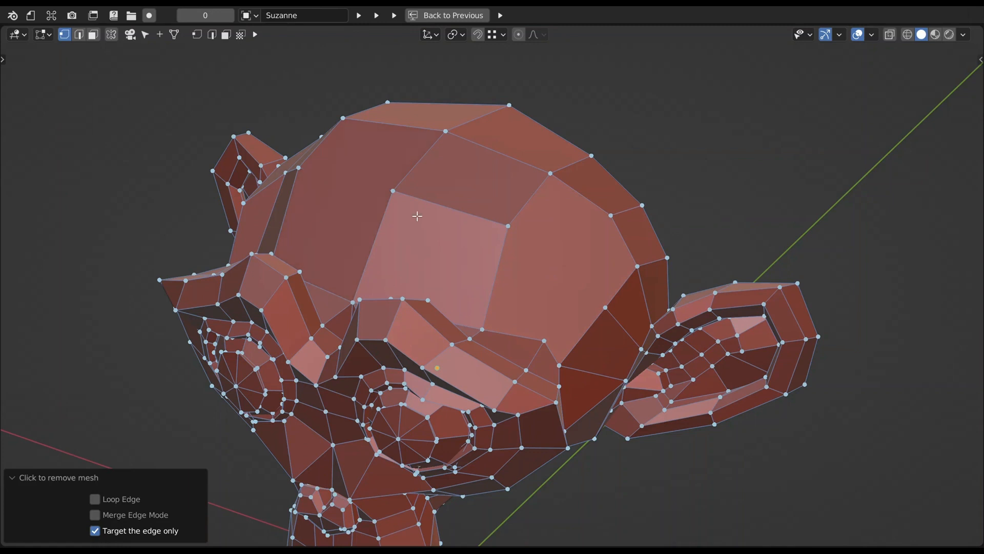
mouse_move(659, 248)
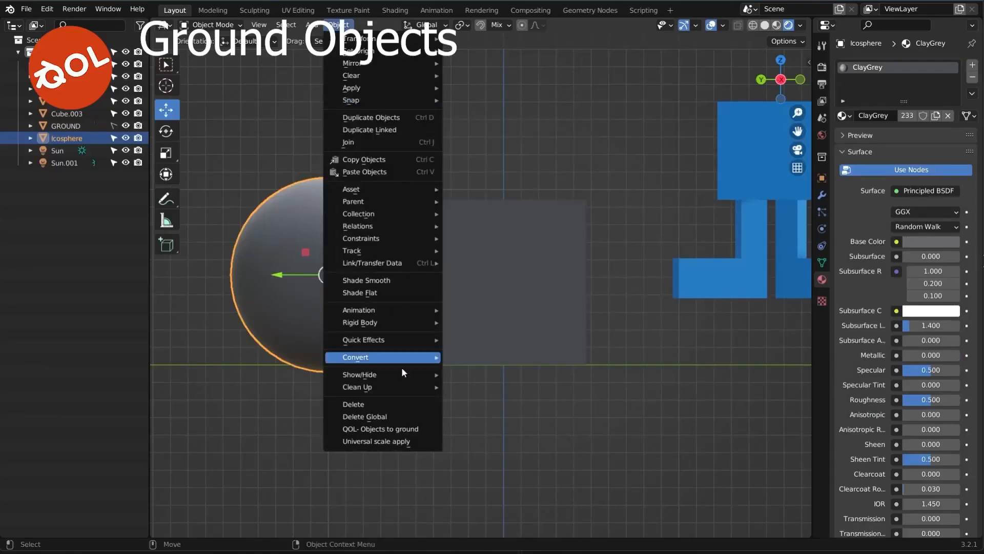
Step: Send the selected icosphere down to the ground with 'QOL- Objects to ground'
left_click(379, 427)
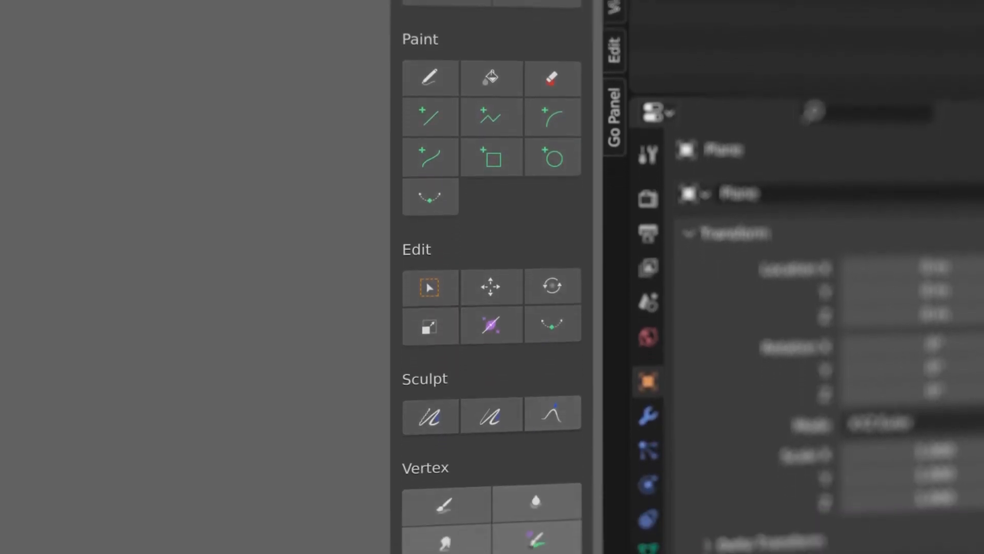
Step: Bring up the Keymap preferences and scroll to the 3D View (Global) shortcuts
key("ctrl+tab")
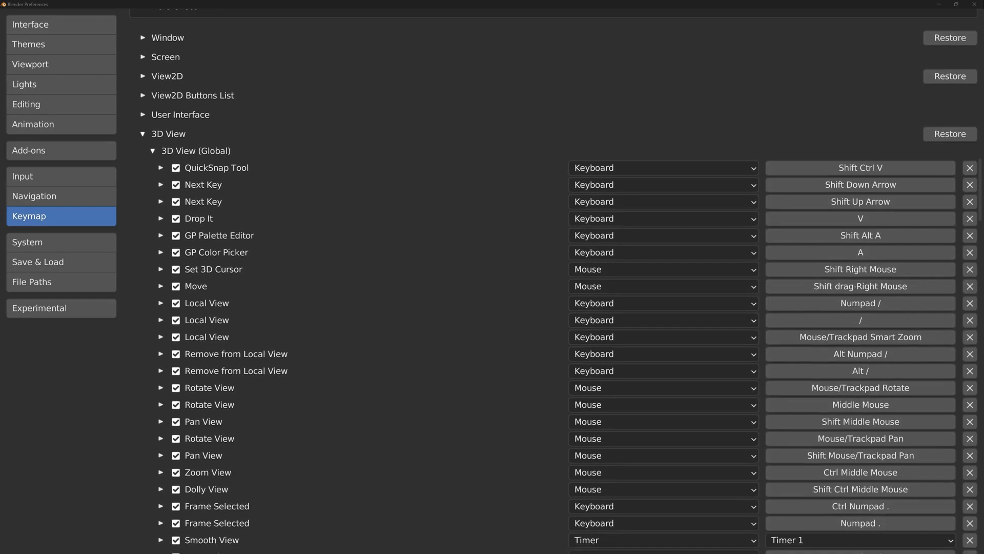
scroll("down", 3)
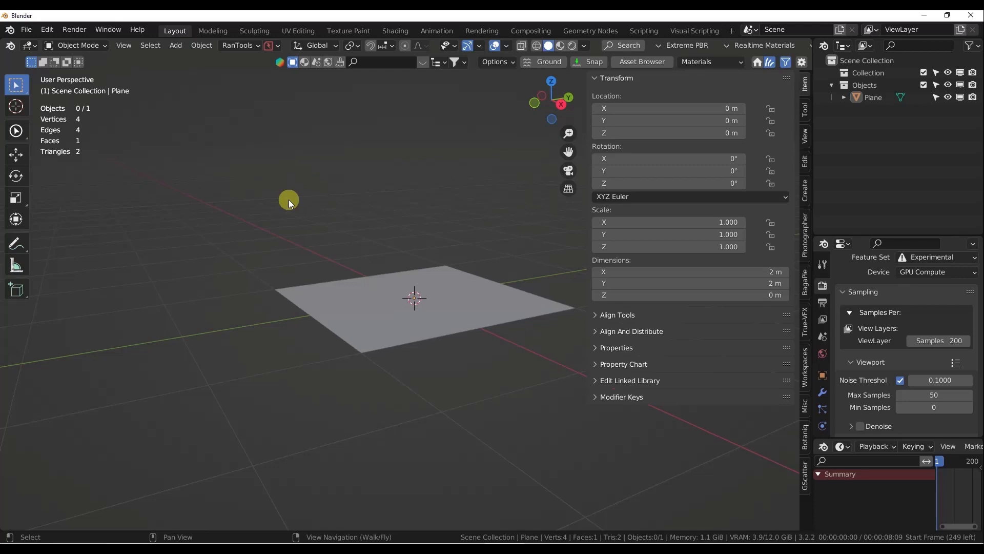
Step: Merge the sidebar add-on tabs into a Focused tab showing only Maxivz Tools
left_click(640, 62)
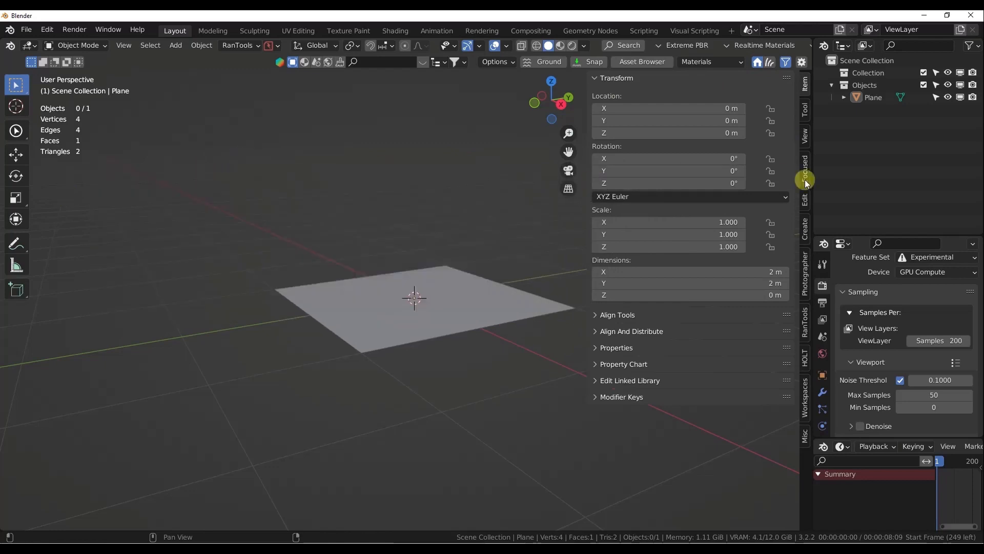
left_click(805, 173)
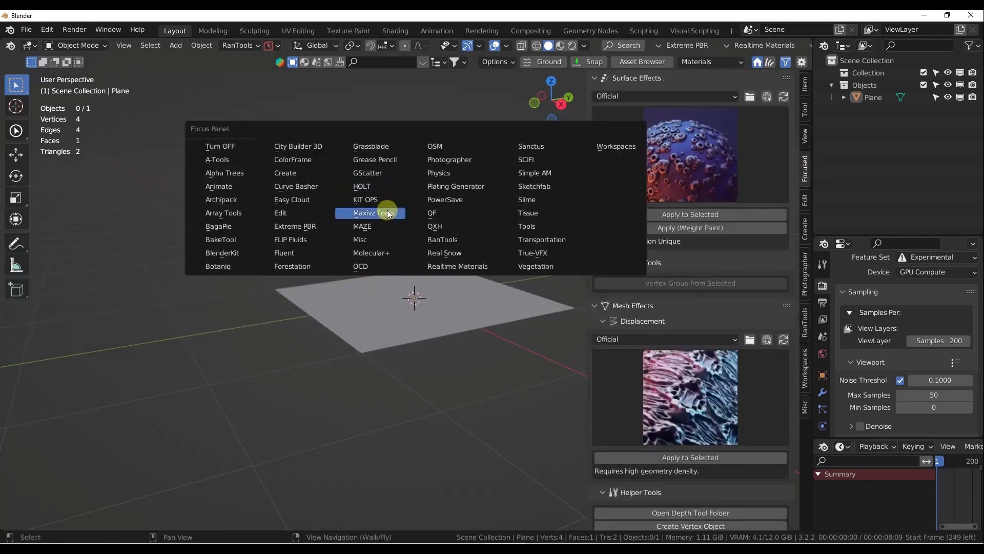
left_click(369, 212)
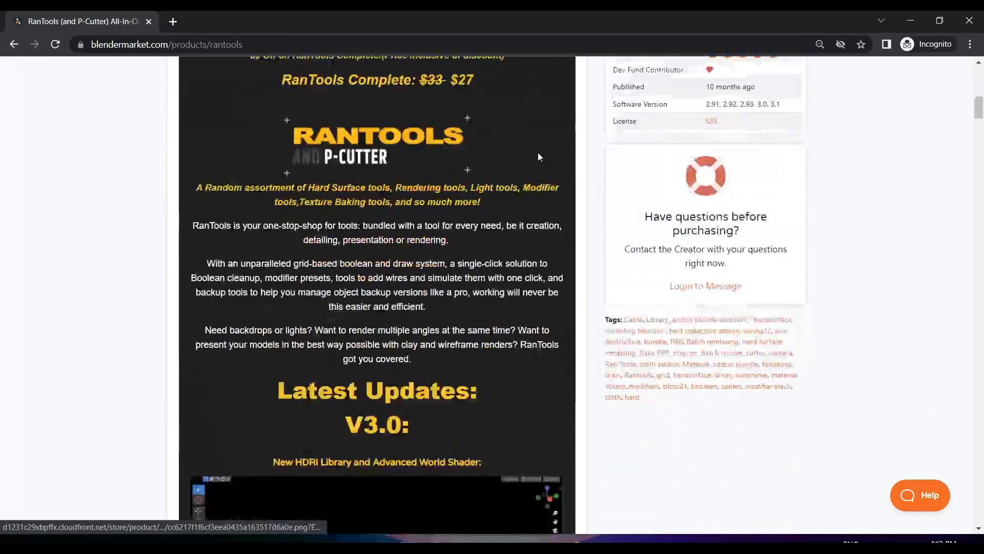
Step: Scroll the RanTools page past updates, P-Cutter and Boolean Cleanup to batch rendering presets
scroll("down", 3)
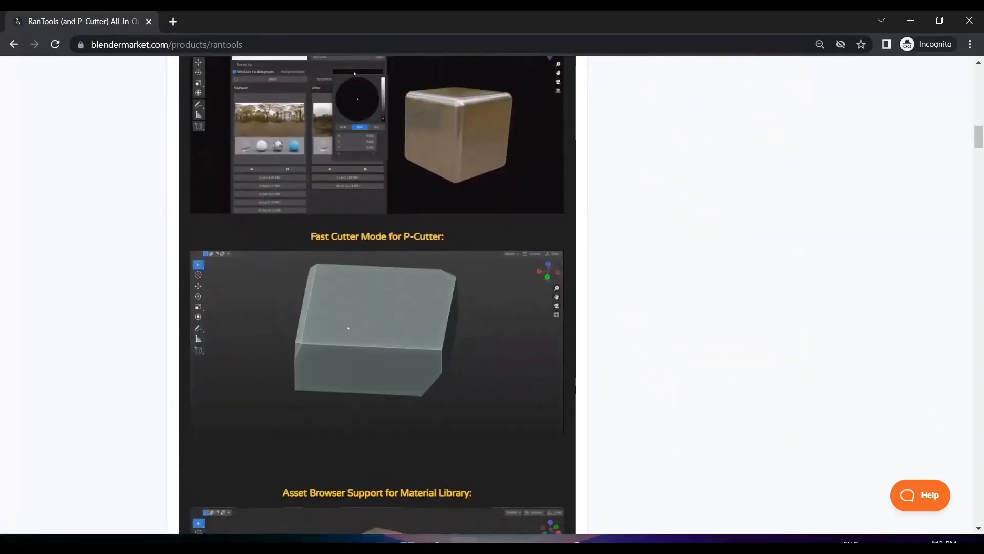
scroll("down", 3)
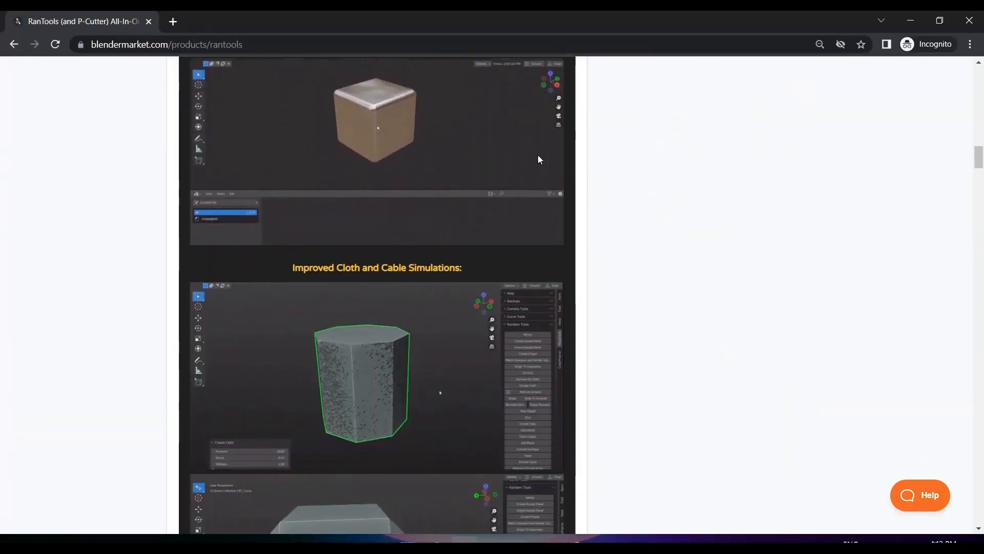
scroll("down", 3)
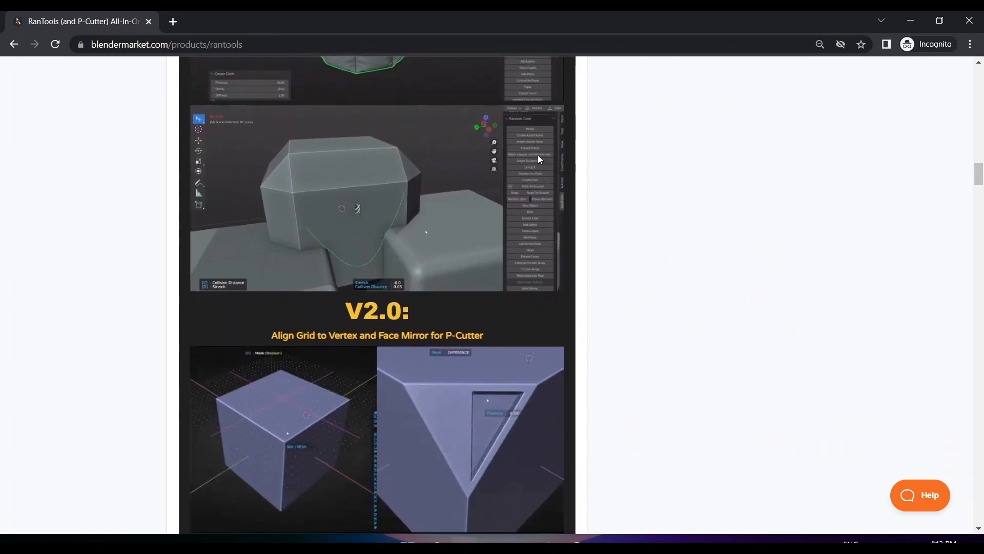
scroll("down", 3)
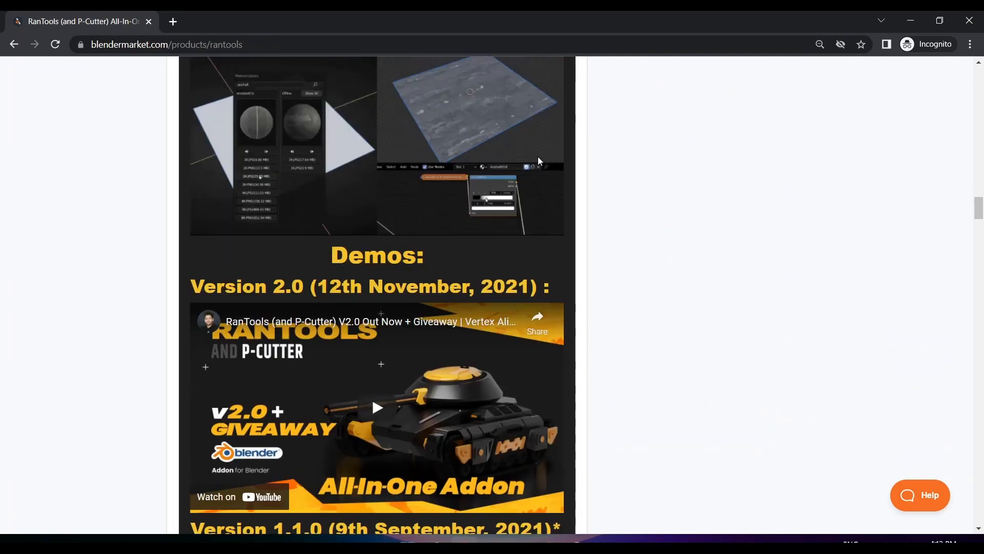
scroll("down", 3)
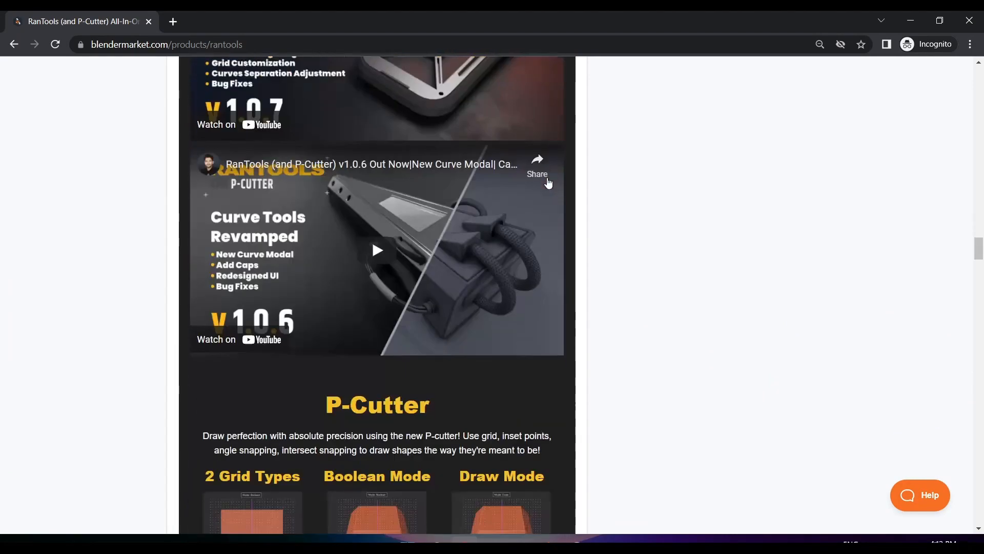
scroll("down", 3)
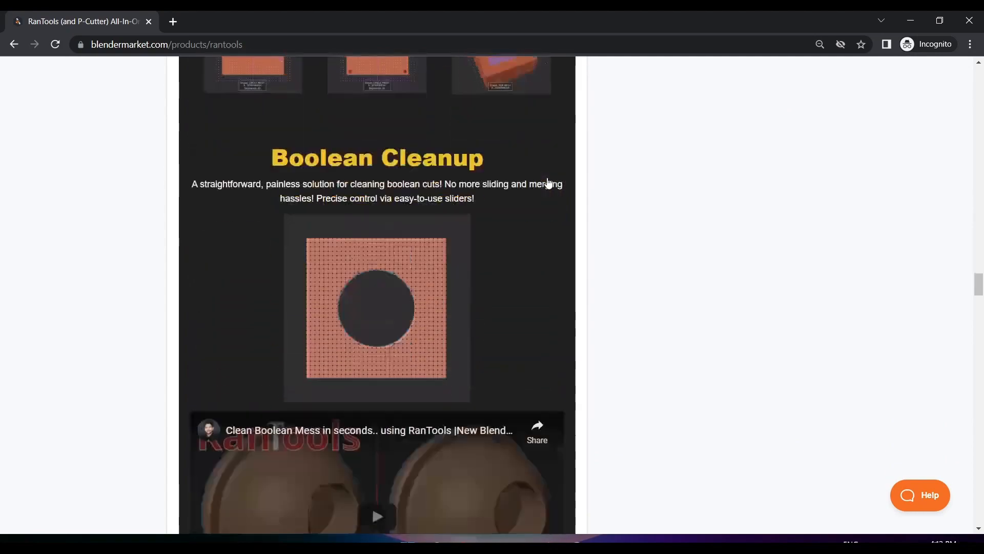
scroll("down", 3)
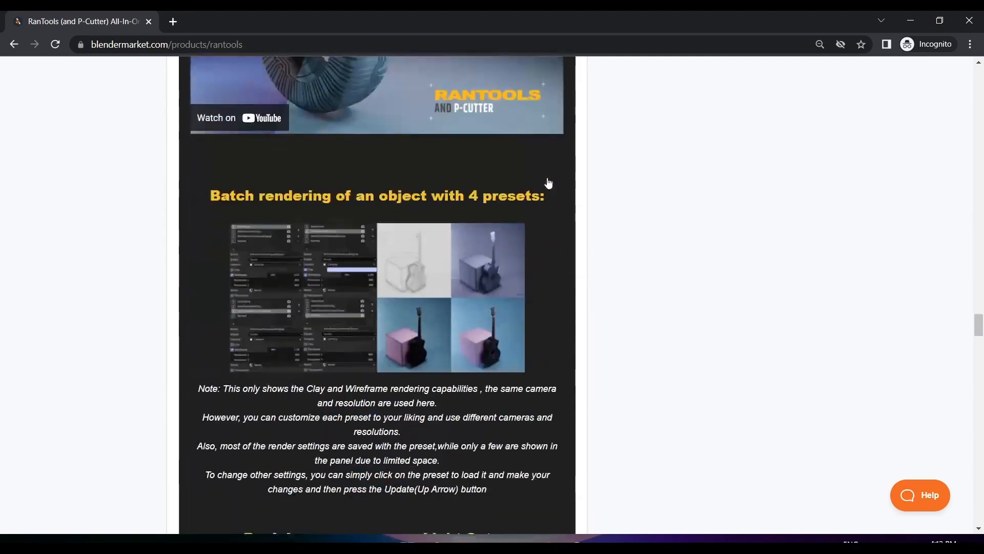
scroll("down", 3)
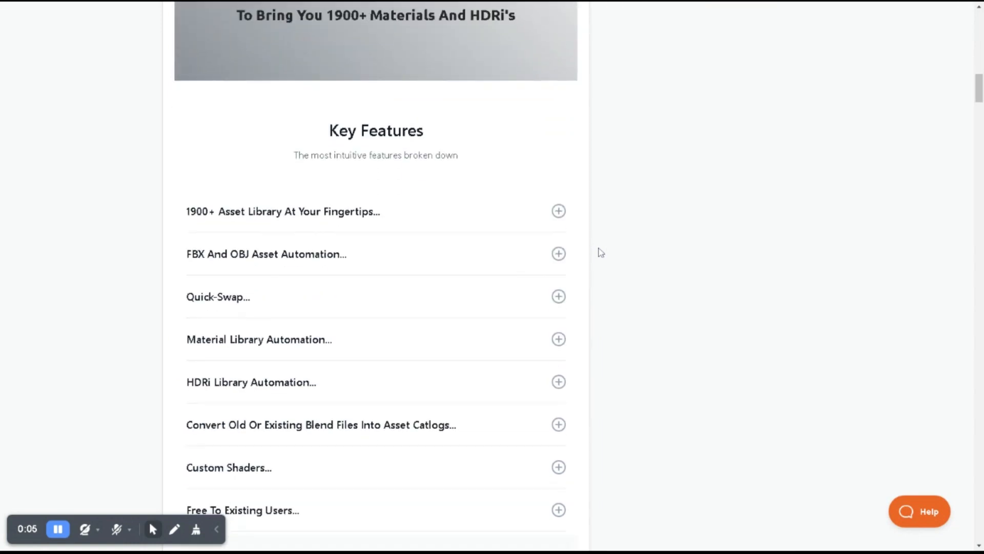
Step: Scroll the True-Assets page through Materials, Worlds, KitBash, QuickSwap, FBX/OBJ to Importing things
scroll("down", 3)
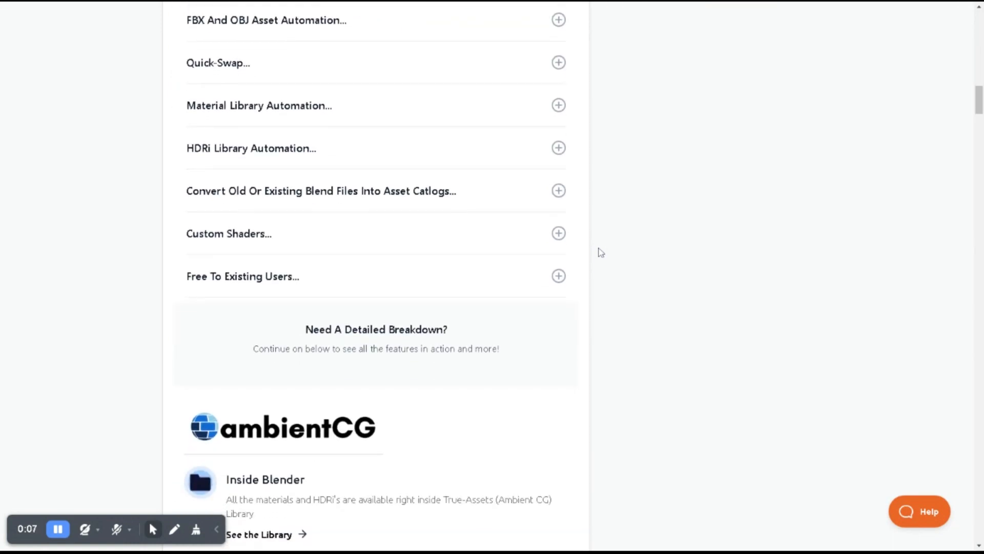
scroll("down", 3)
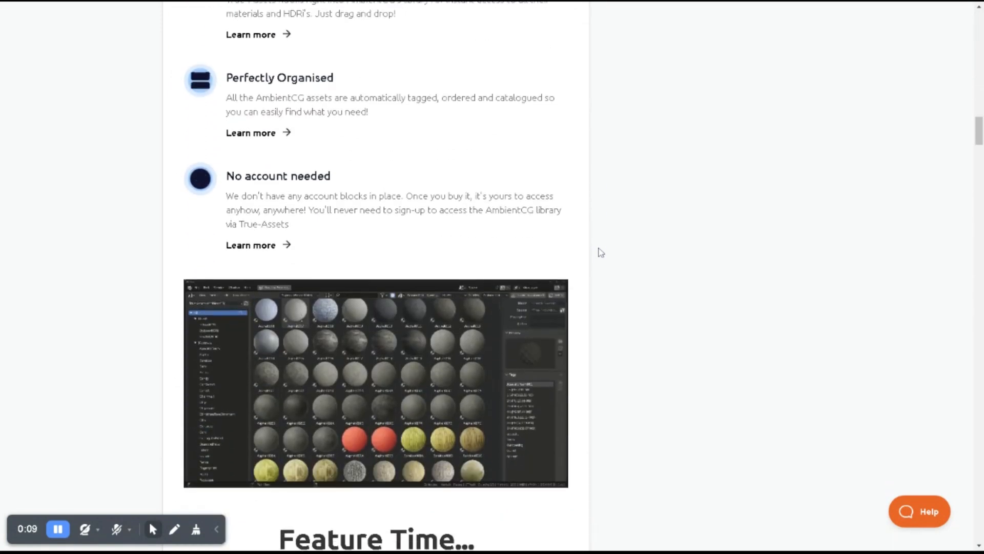
scroll("down", 3)
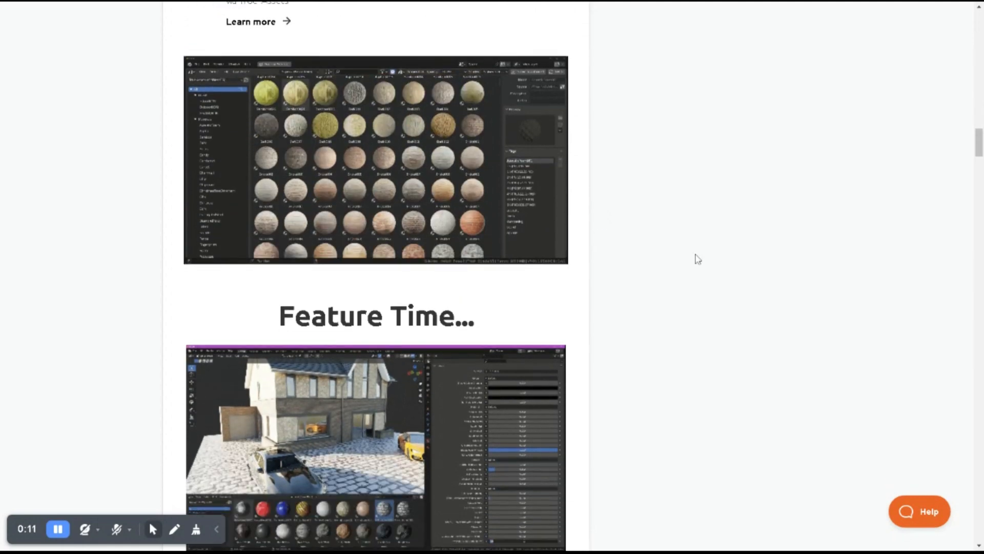
scroll("down", 3)
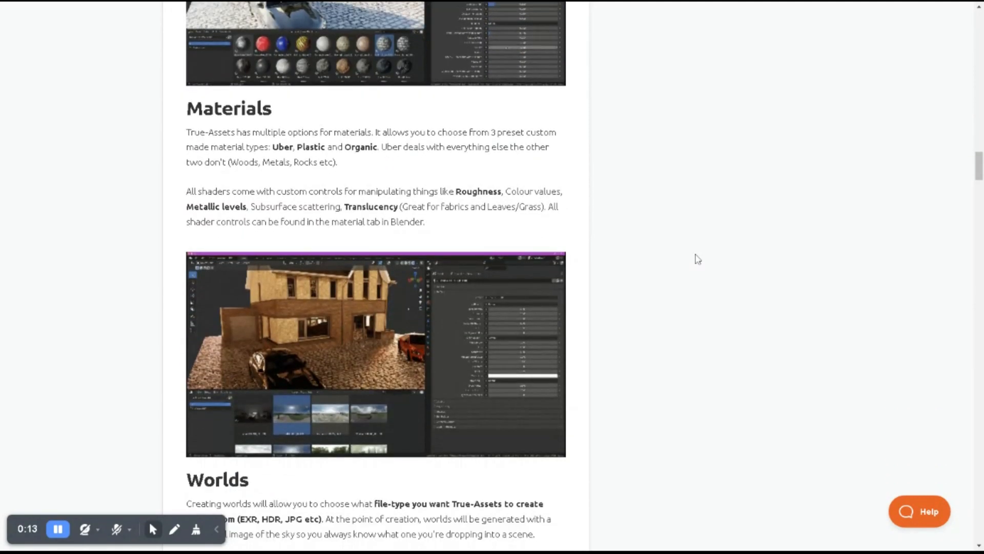
scroll("down", 3)
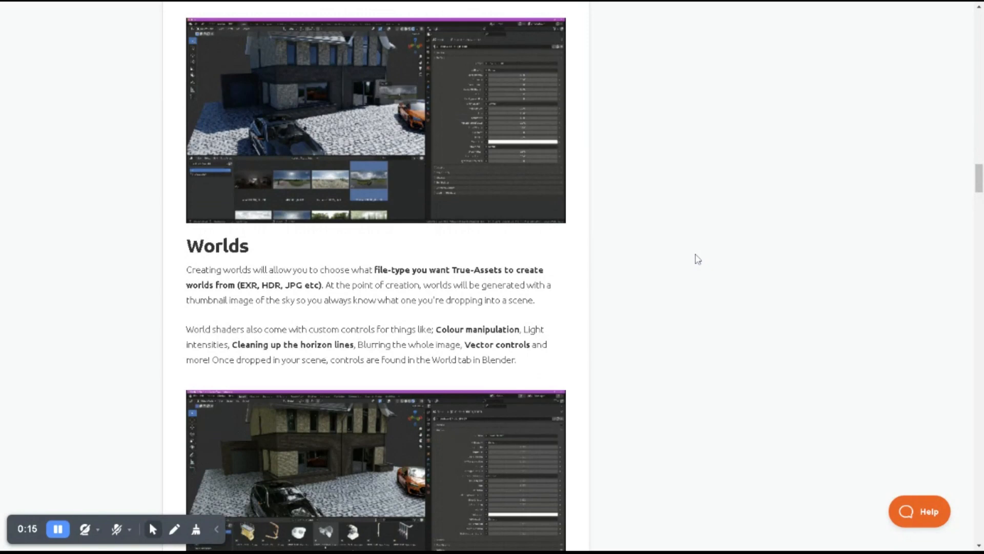
scroll("down", 3)
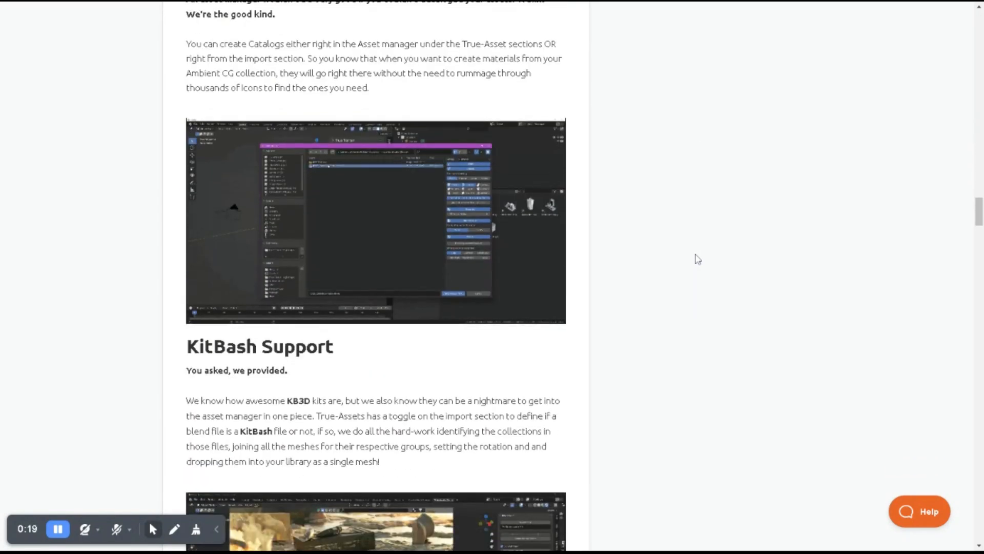
scroll("down", 3)
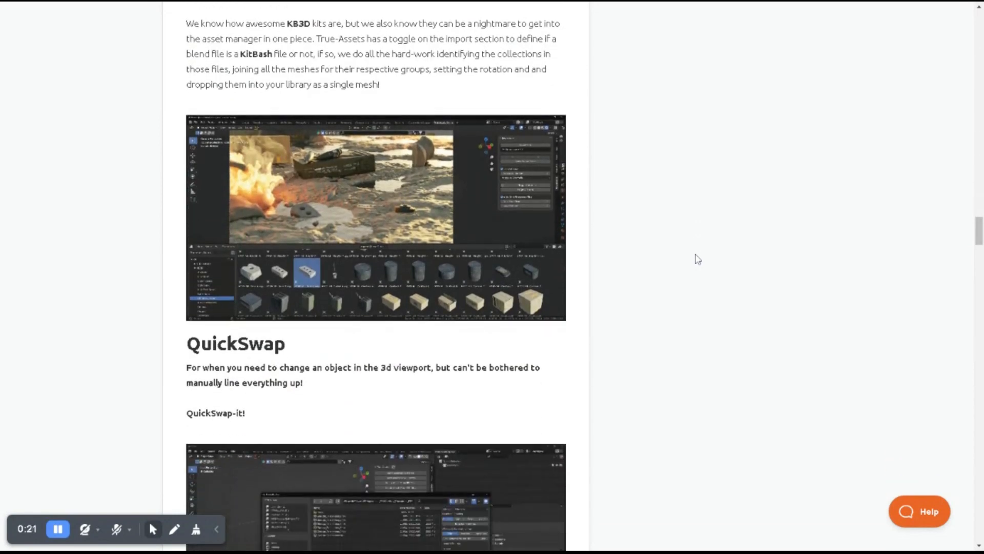
scroll("down", 3)
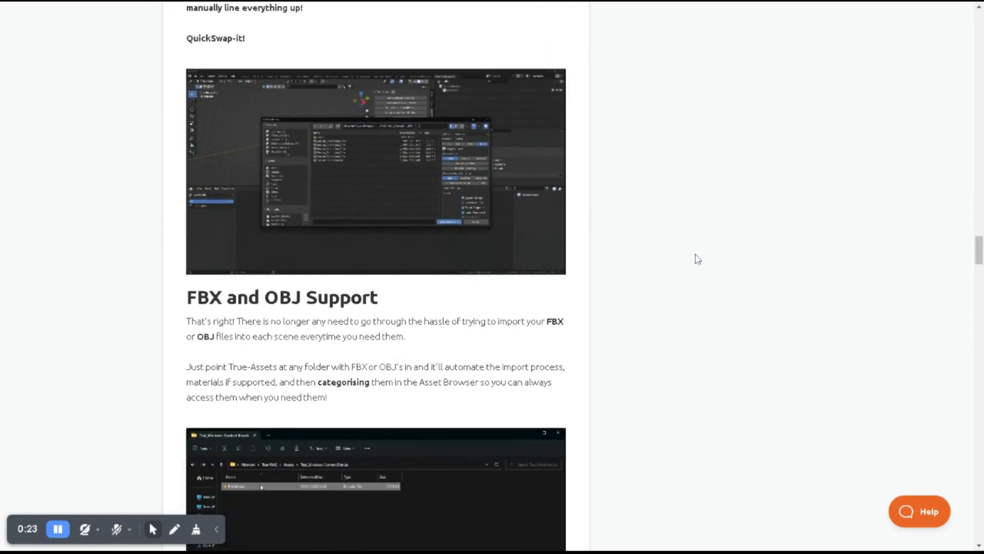
scroll("down", 3)
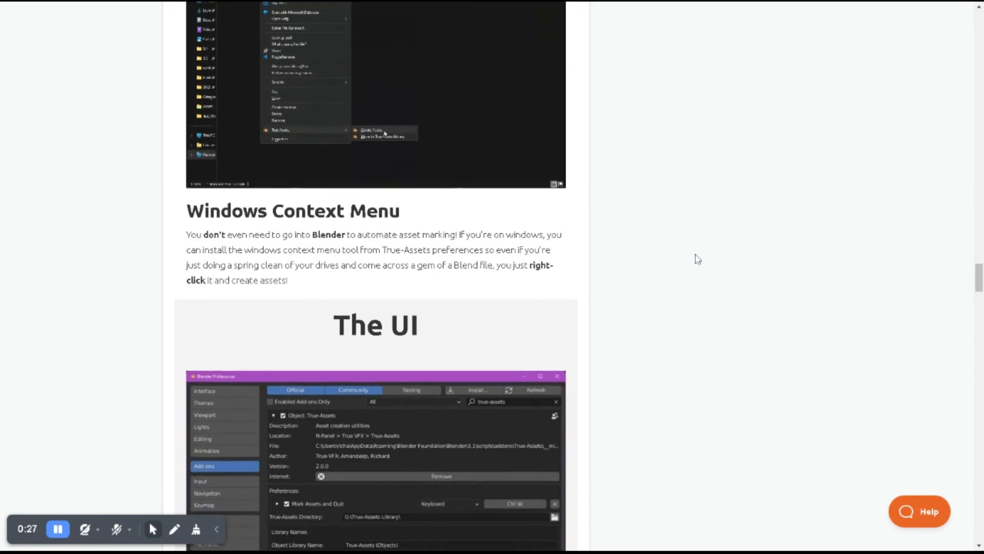
scroll("down", 3)
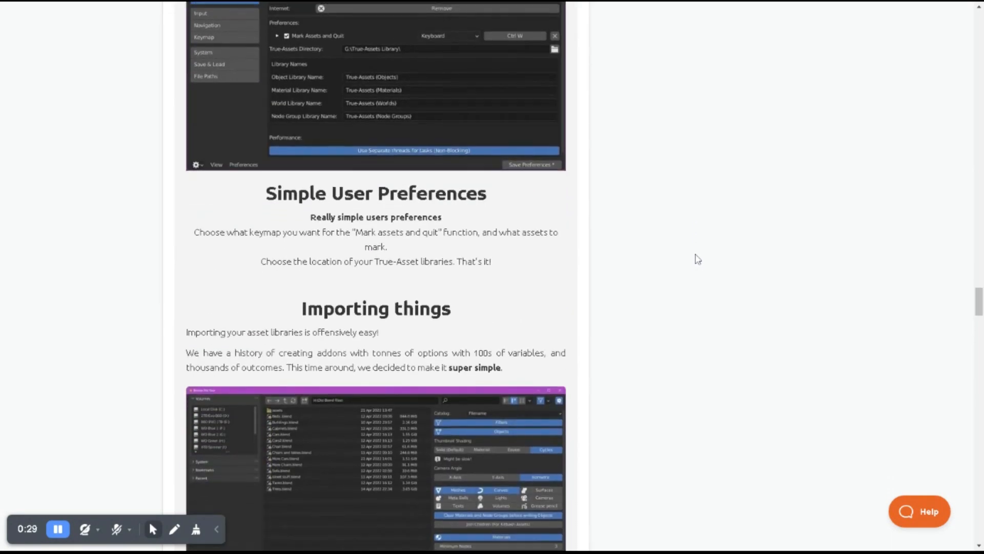